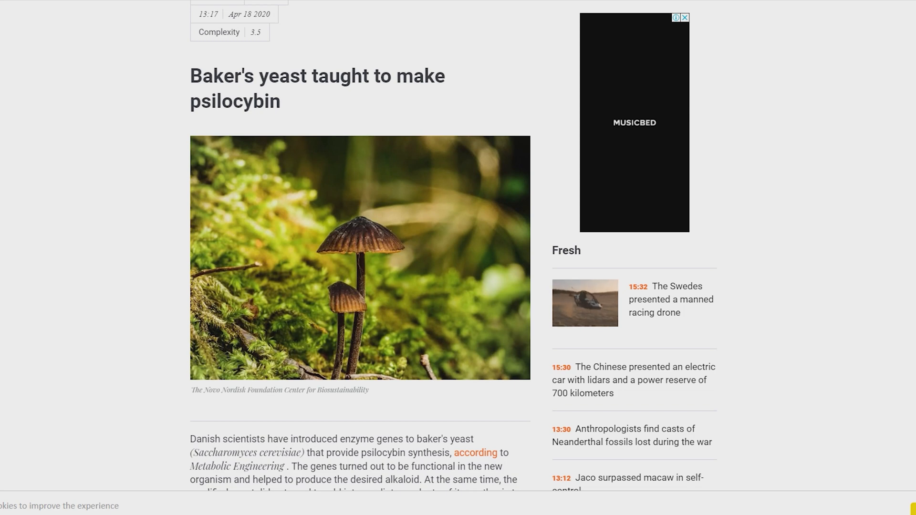
pyautogui.scroll(-3)
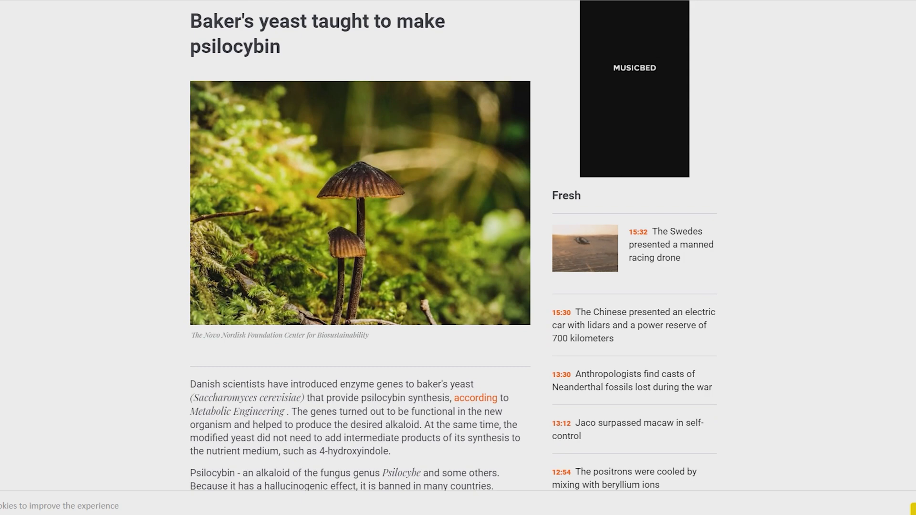
pyautogui.scroll(-3)
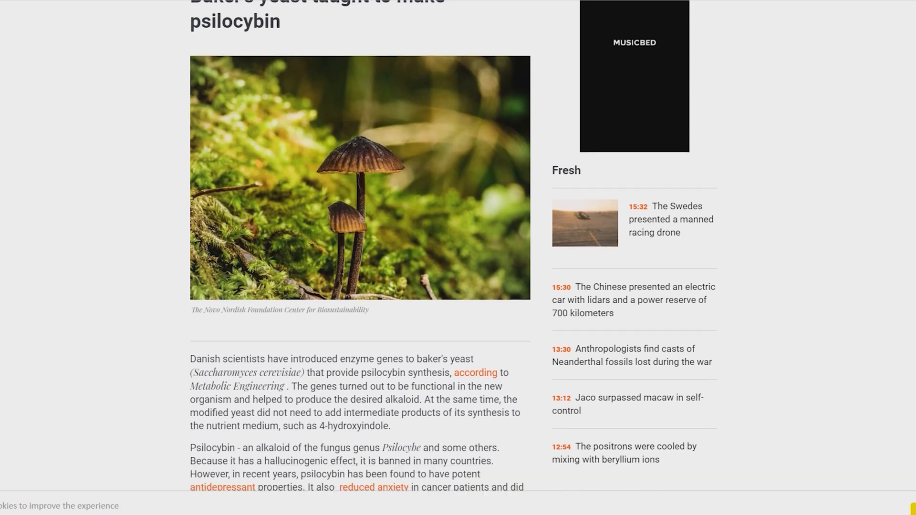
pyautogui.scroll(-3)
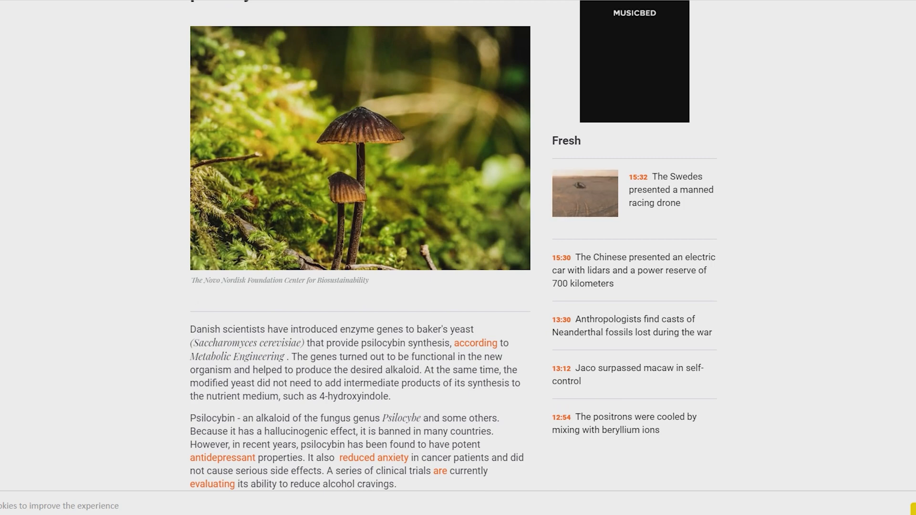
pyautogui.scroll(-3)
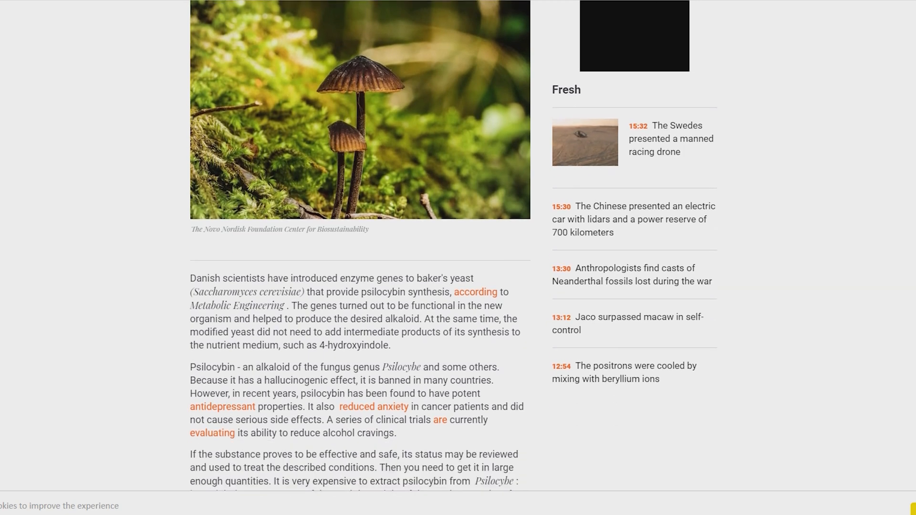
pyautogui.scroll(-3)
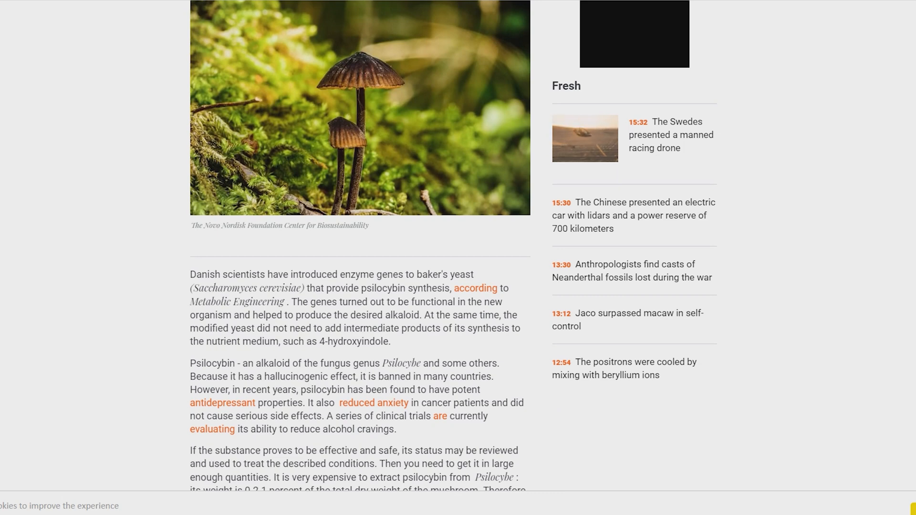
pyautogui.scroll(3)
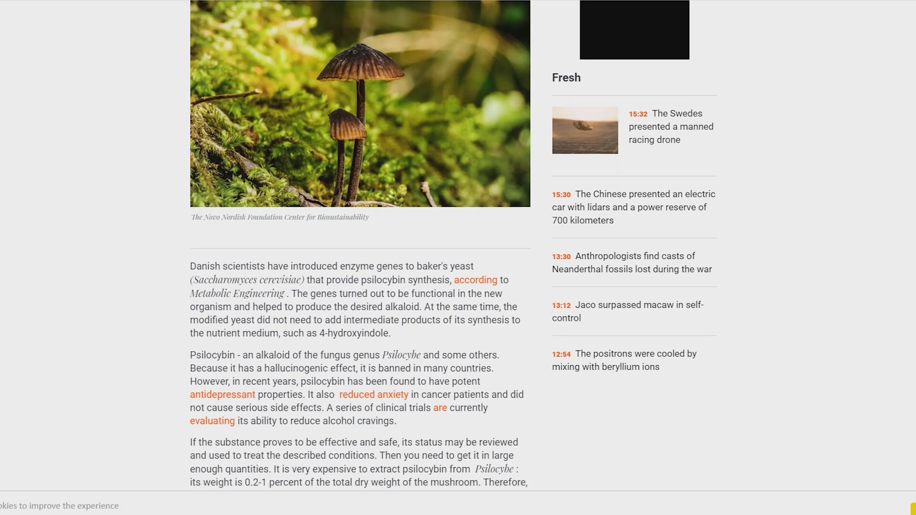
pyautogui.scroll(-3)
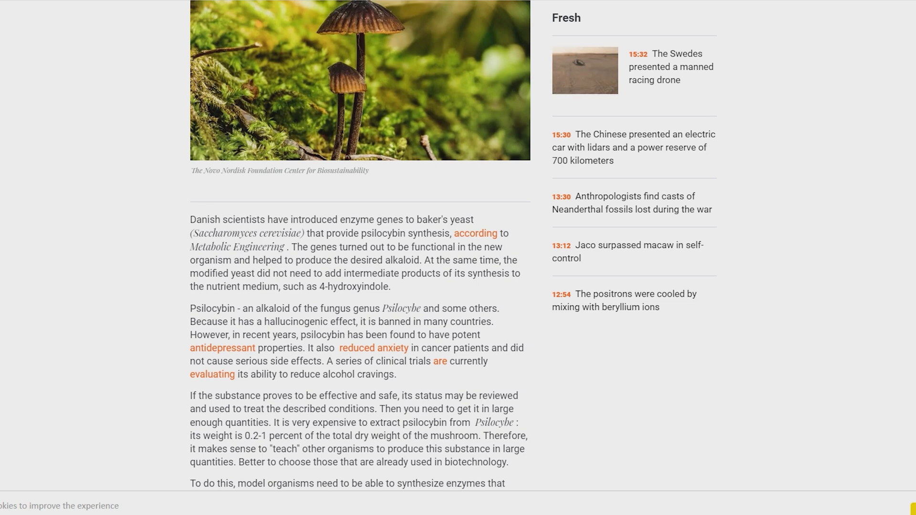
pyautogui.scroll(-3)
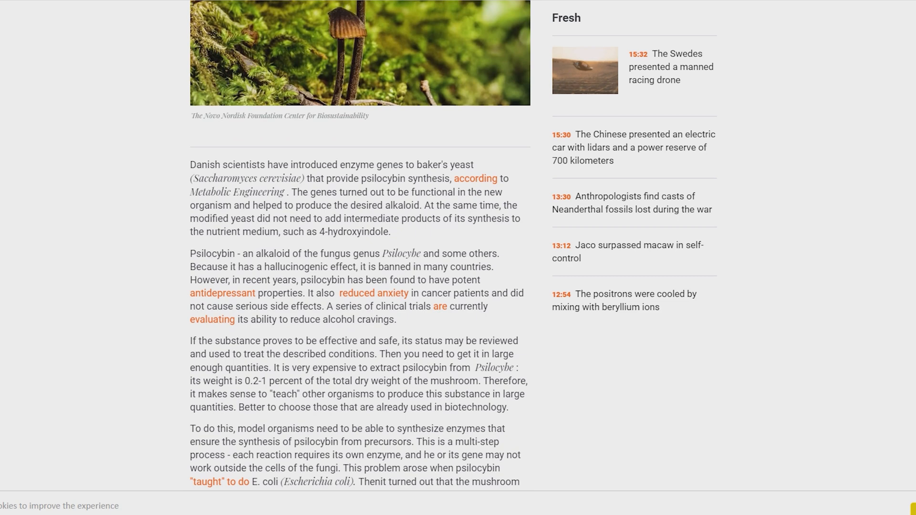
pyautogui.scroll(-3)
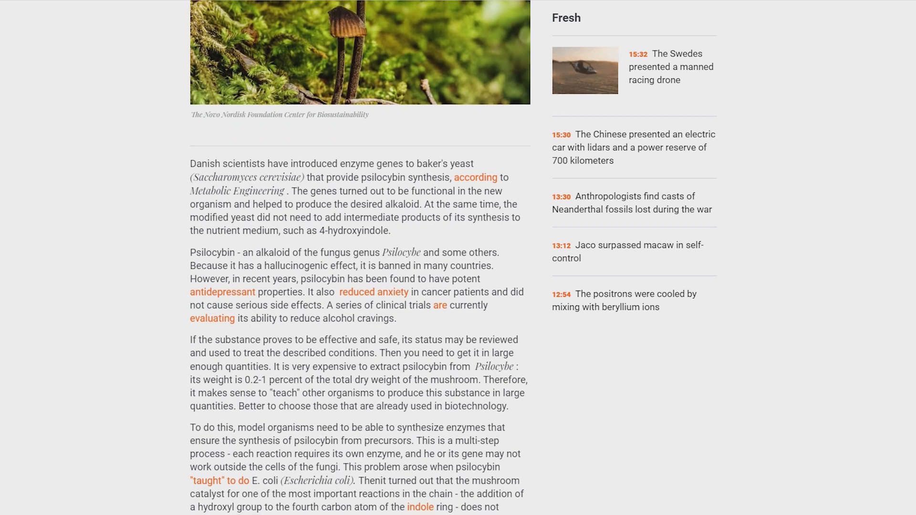
pyautogui.scroll(-3)
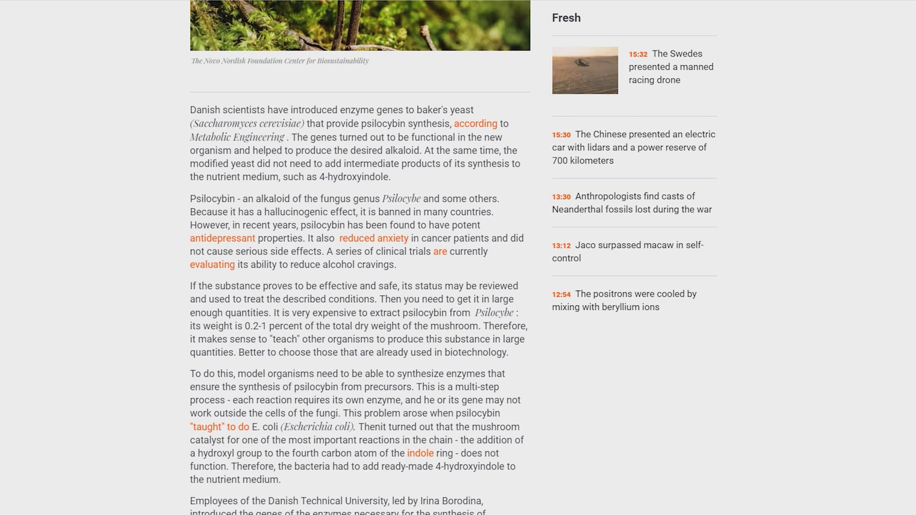
pyautogui.scroll(-3)
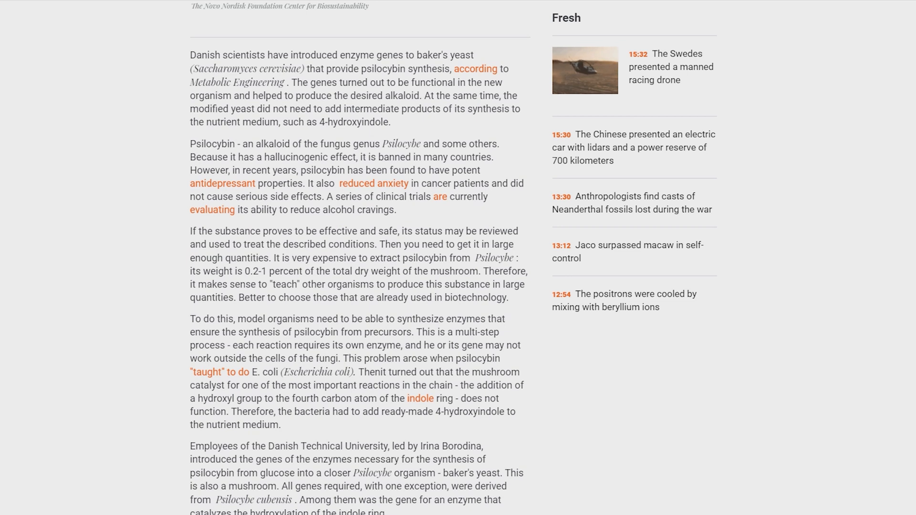
pyautogui.scroll(-3)
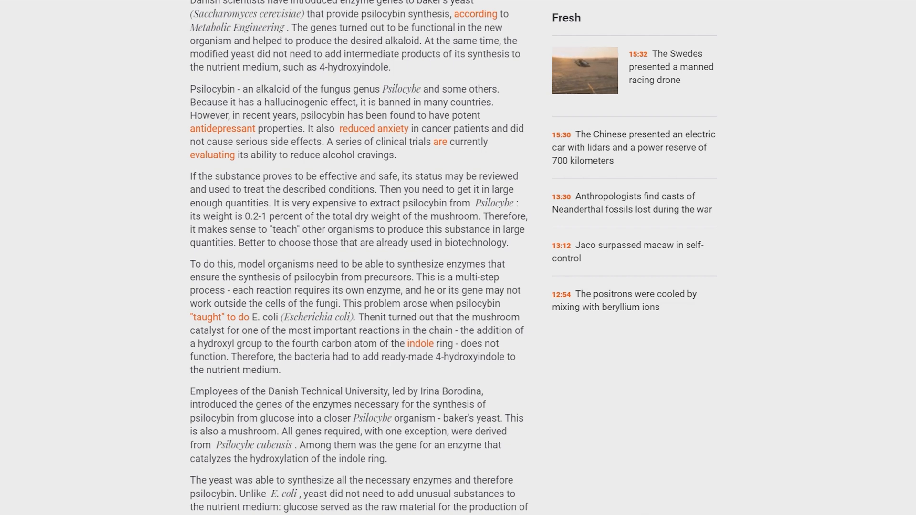
pyautogui.scroll(-3)
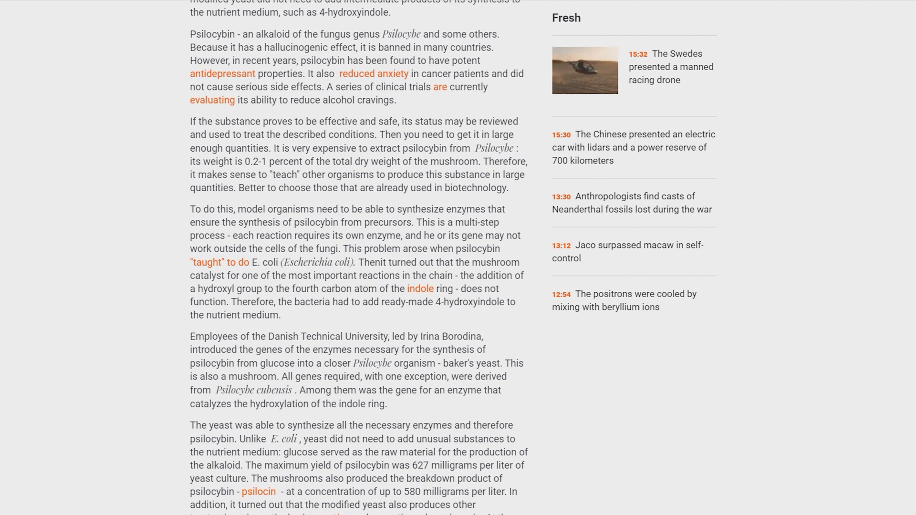
pyautogui.scroll(-3)
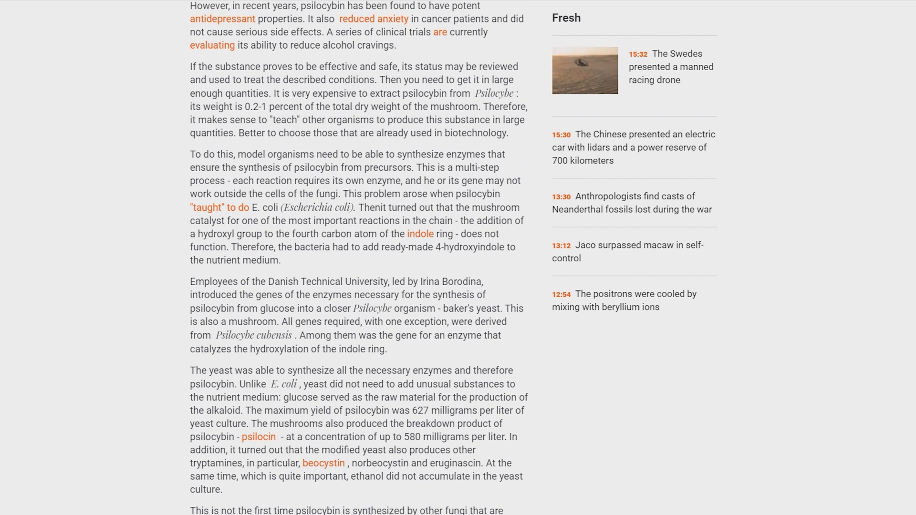
pyautogui.scroll(-3)
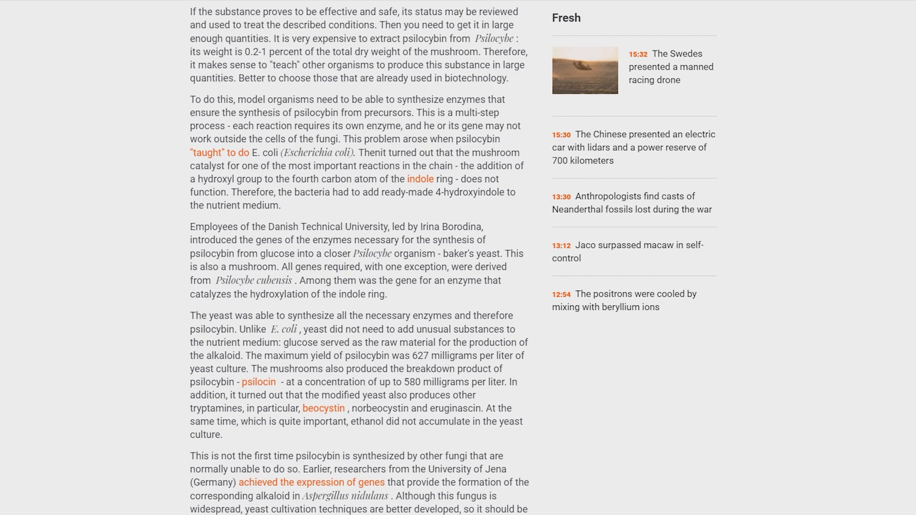
pyautogui.scroll(-3)
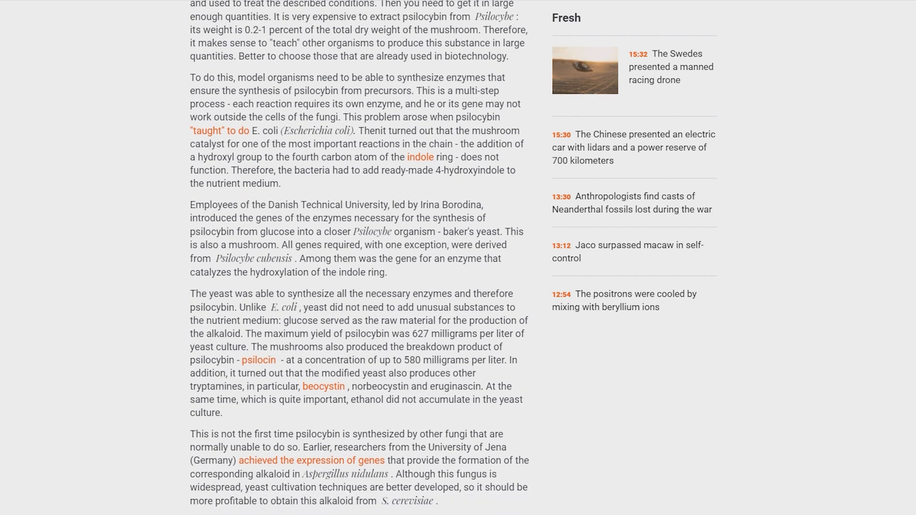
pyautogui.scroll(-3)
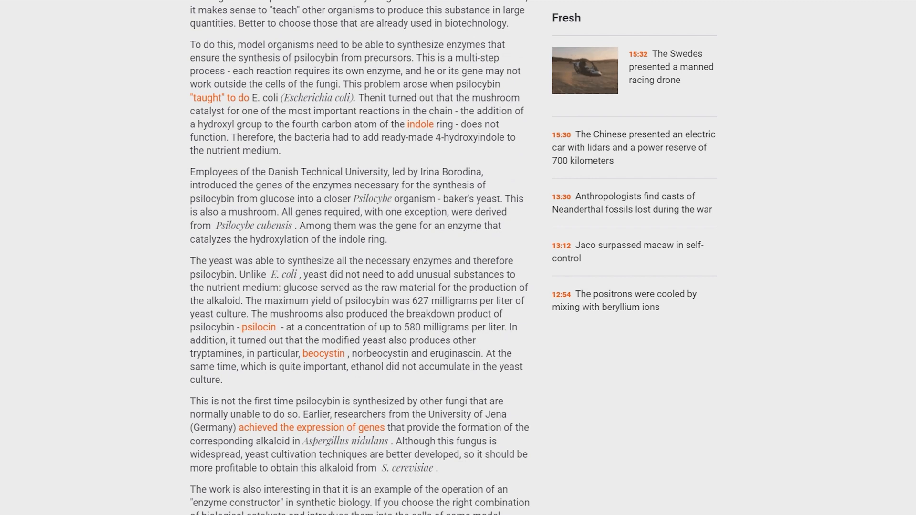
pyautogui.scroll(-3)
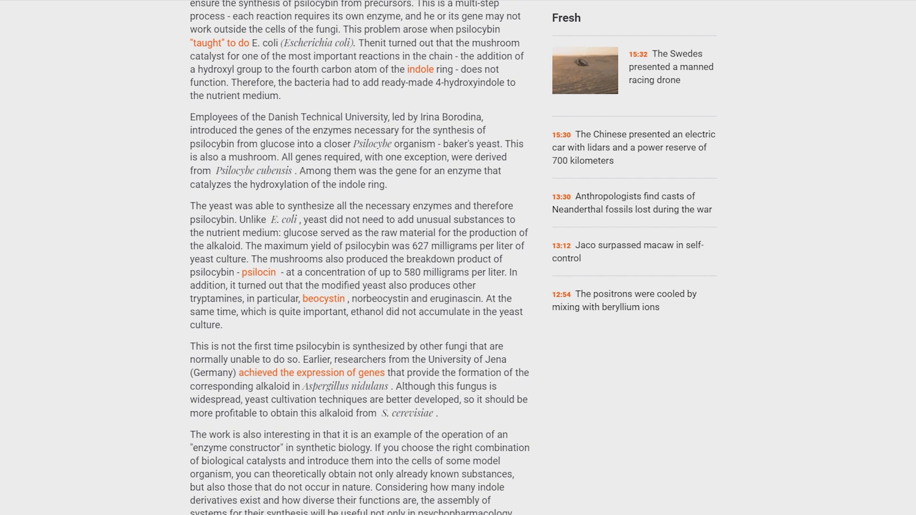
pyautogui.scroll(-3)
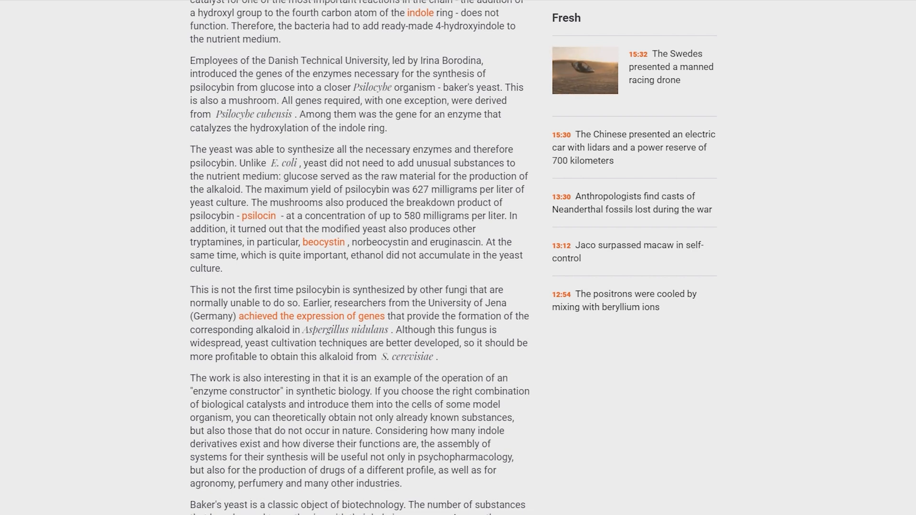
pyautogui.scroll(-3)
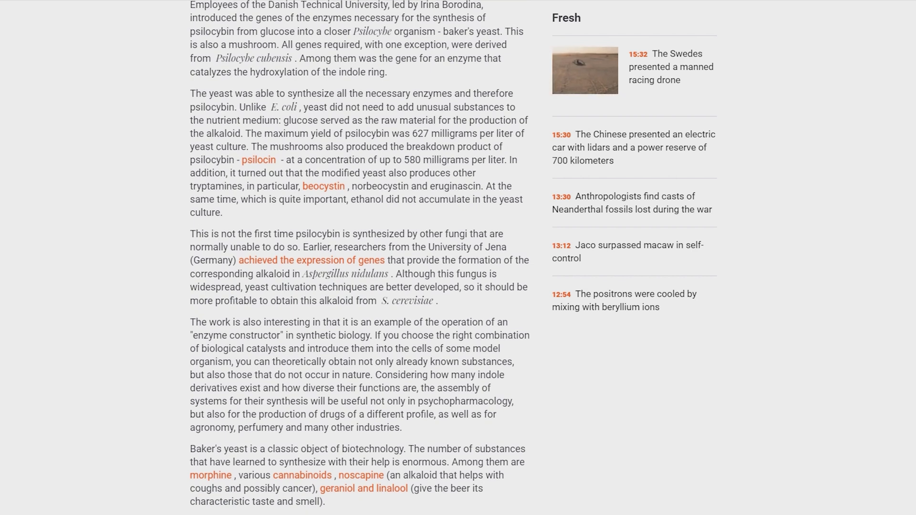
pyautogui.scroll(-3)
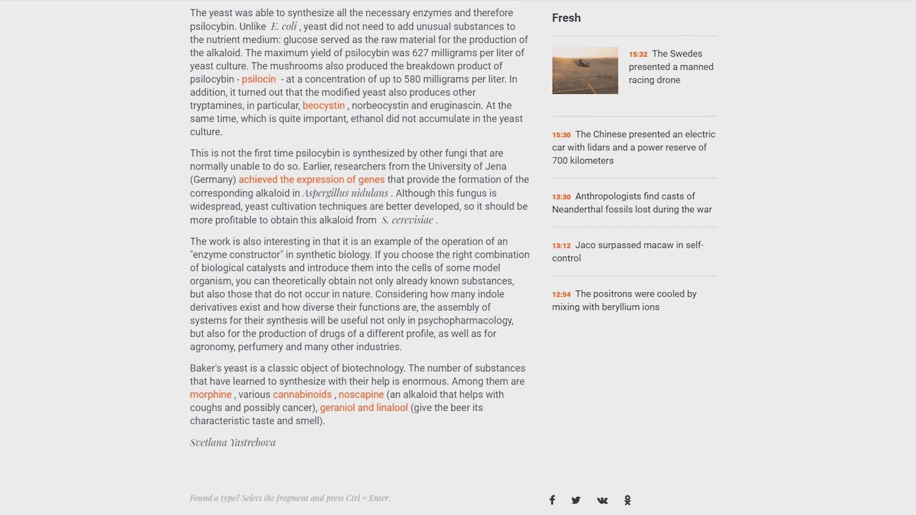
pyautogui.scroll(-3)
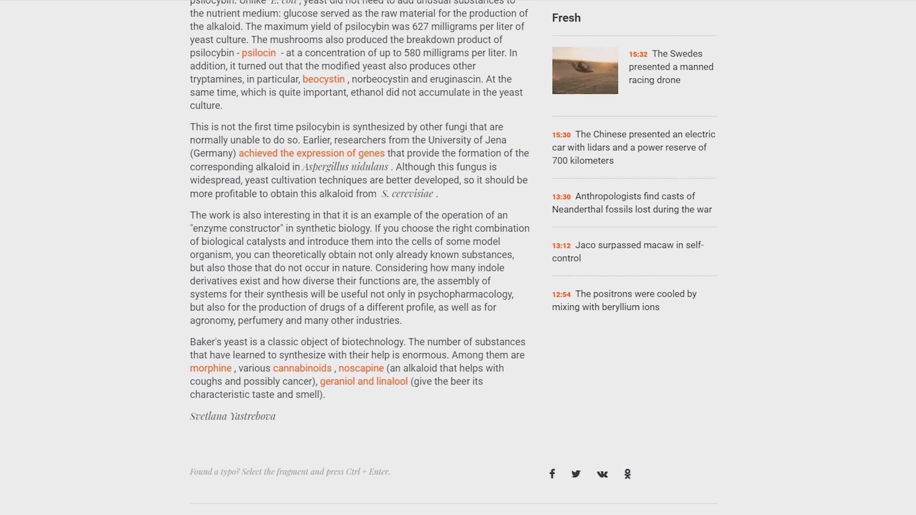
pyautogui.scroll(-3)
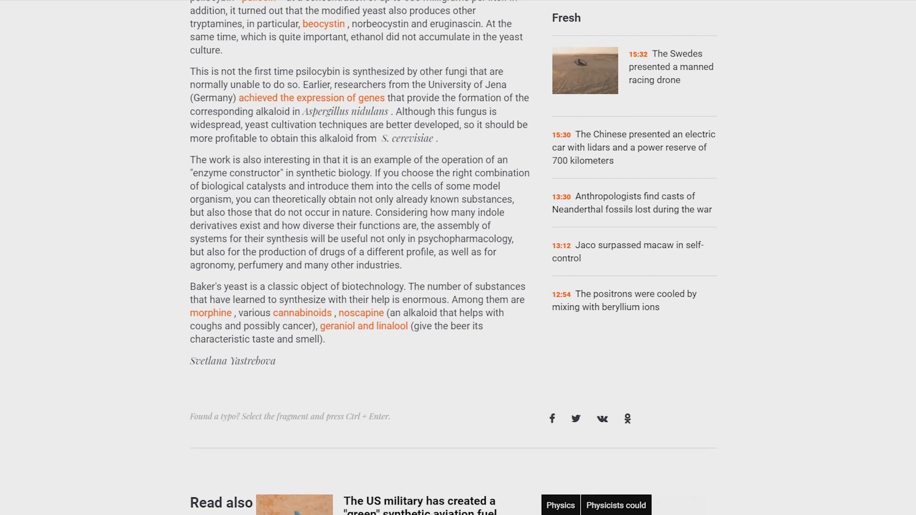
pyautogui.scroll(-3)
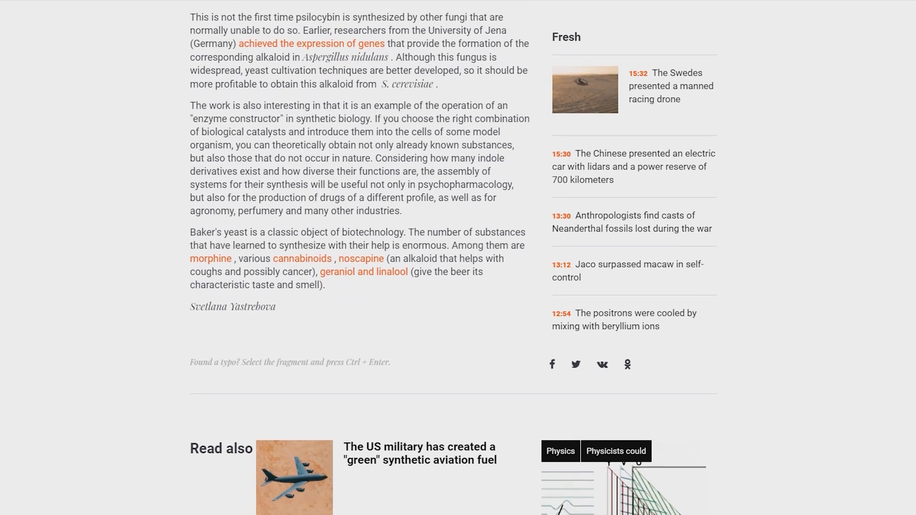